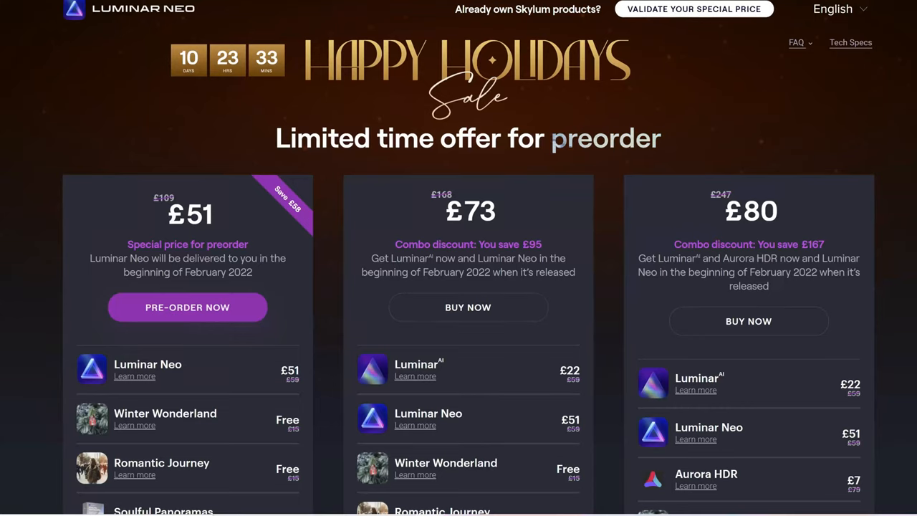
Step: Scroll down the holiday offer page to the preorder pricing tiers
scroll(down, 3)
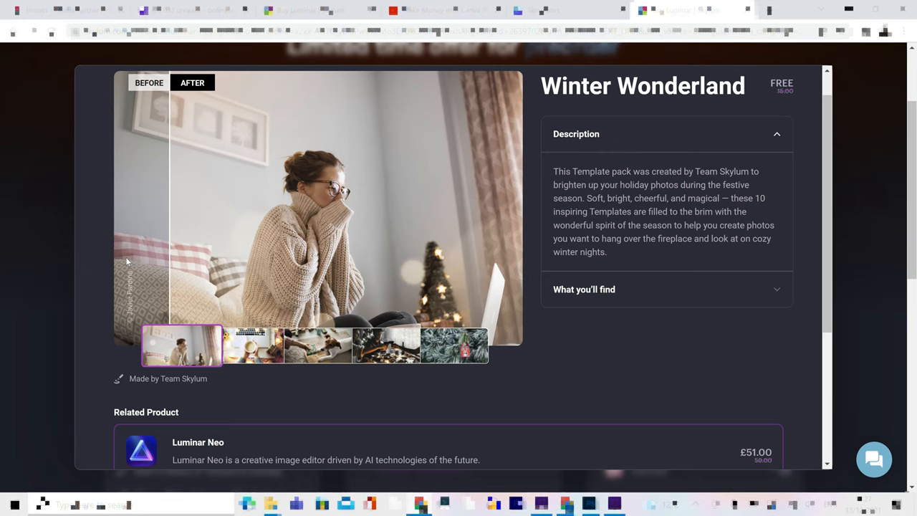
Step: Browse the Winter Wonderland sample photos, including the dinner toast shot, then close the preview
click(249, 345)
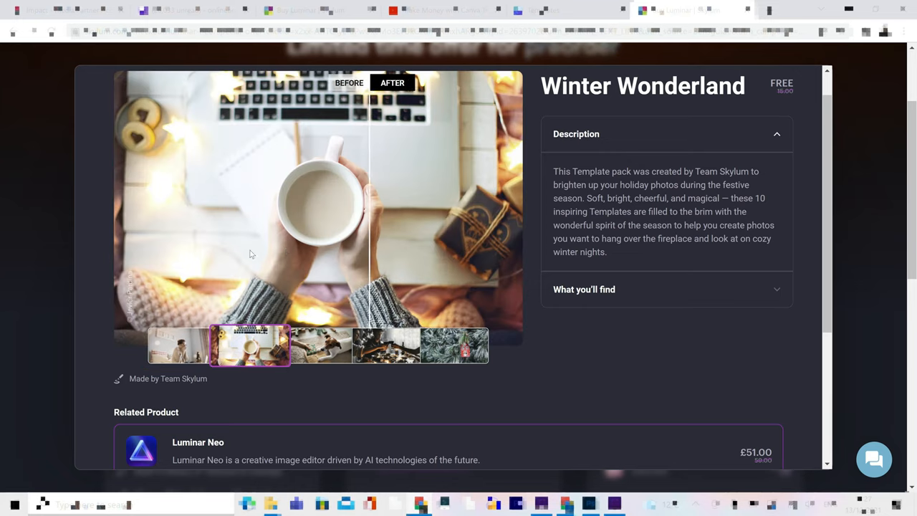
click(454, 345)
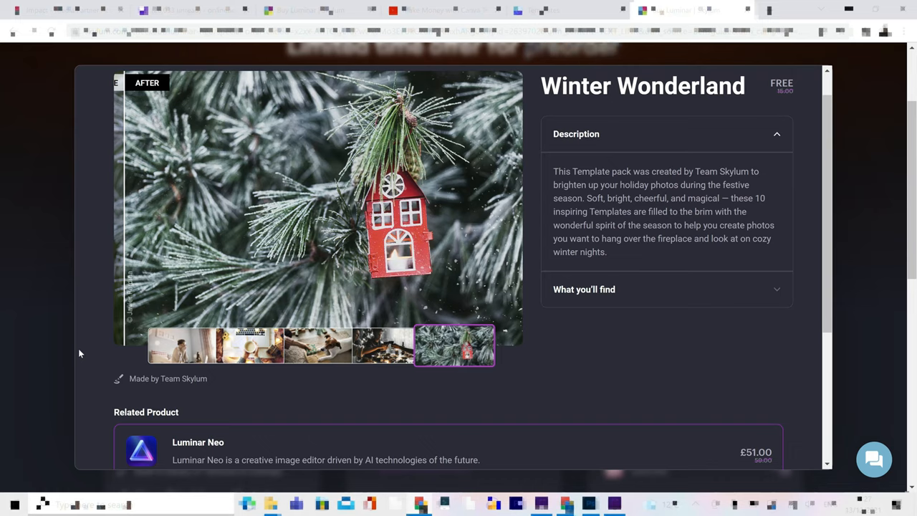
click(385, 345)
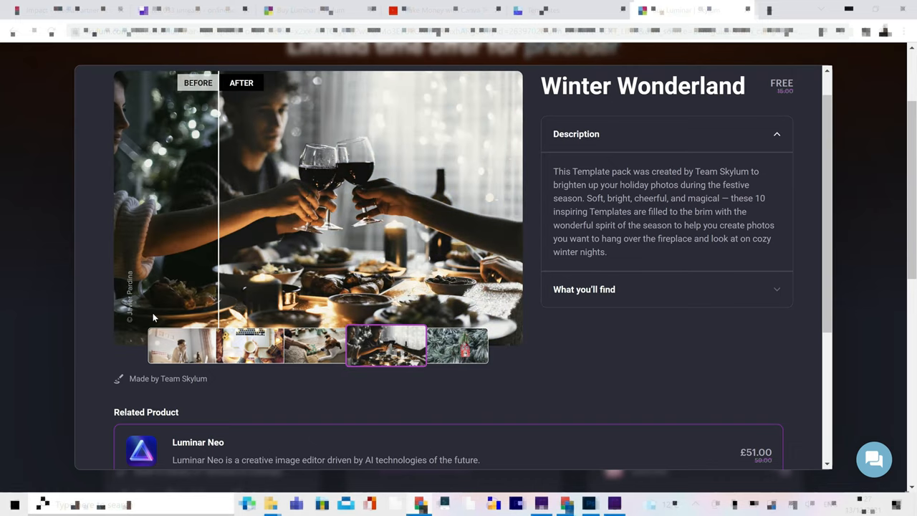
click(318, 345)
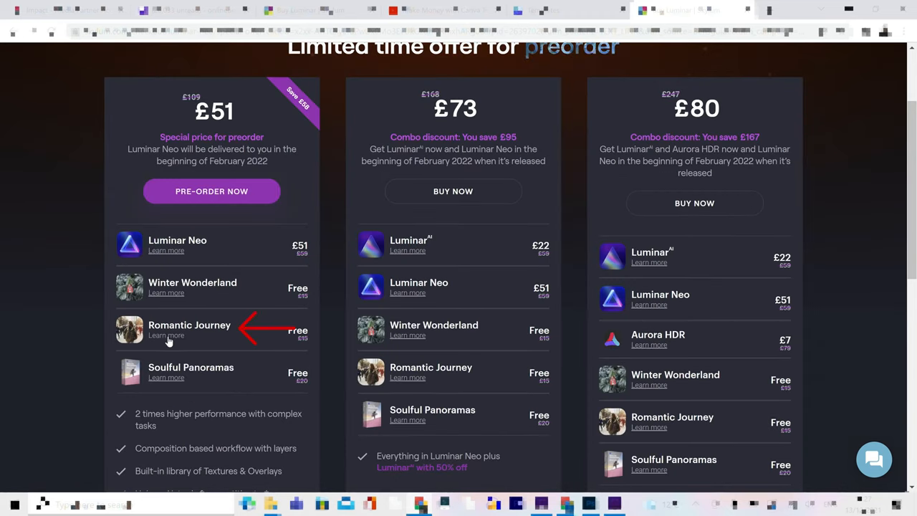
Step: View the Romantic Journey pack's second and last sample photos, then close its preview
click(167, 335)
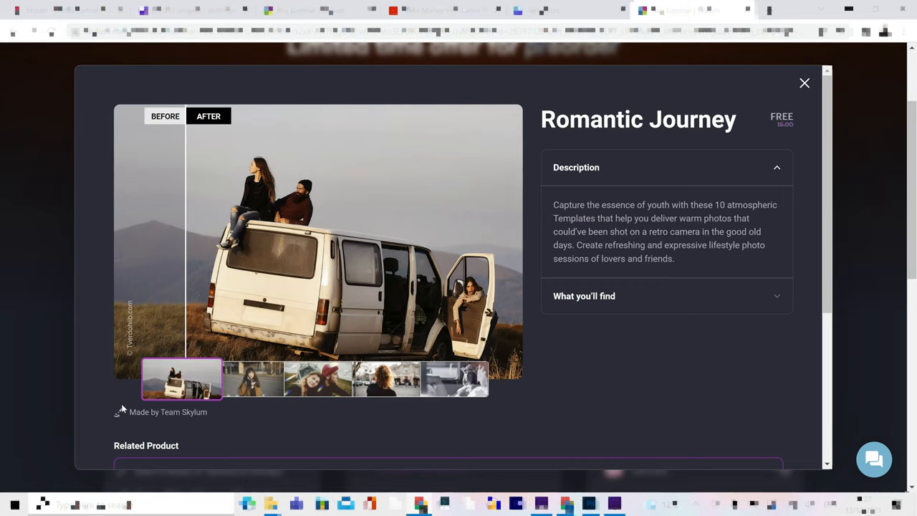
click(249, 379)
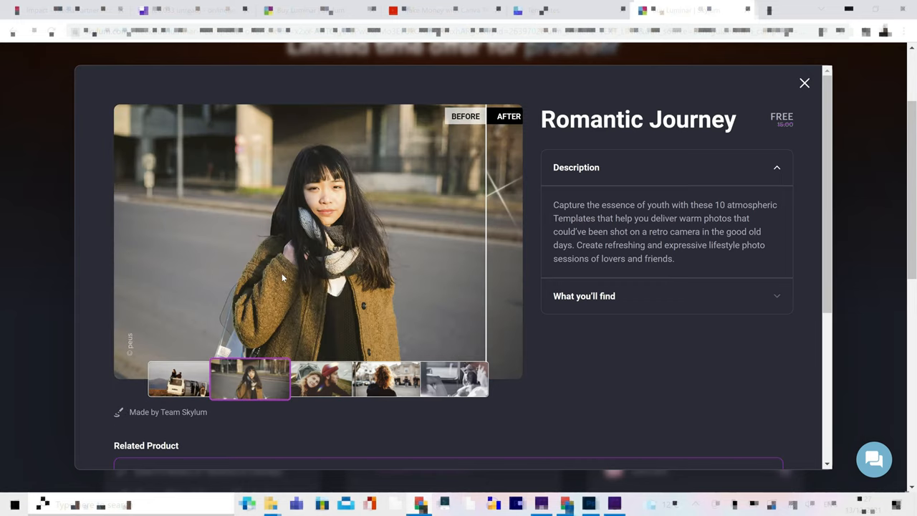
click(454, 378)
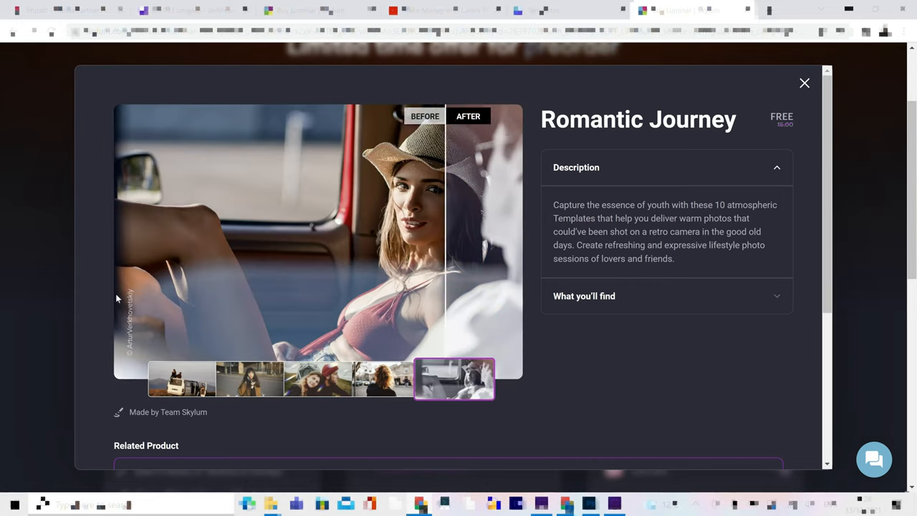
click(804, 82)
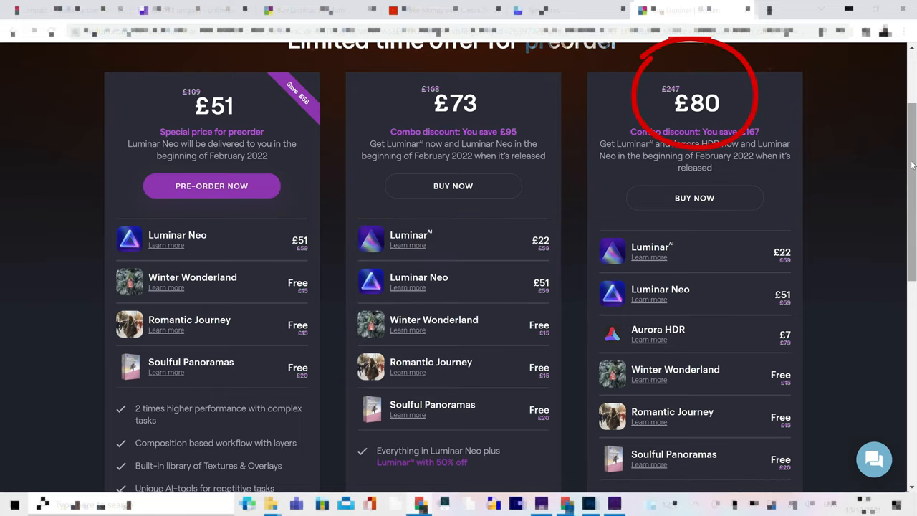
Step: Bring up the Aurora HDR add-on details from the £80 bundle tier
scroll(down, 3)
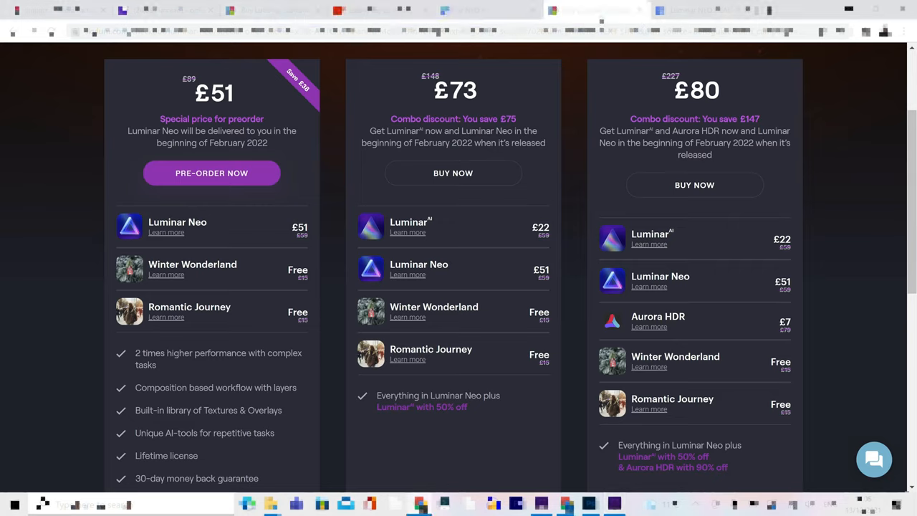
mouse_move(694, 317)
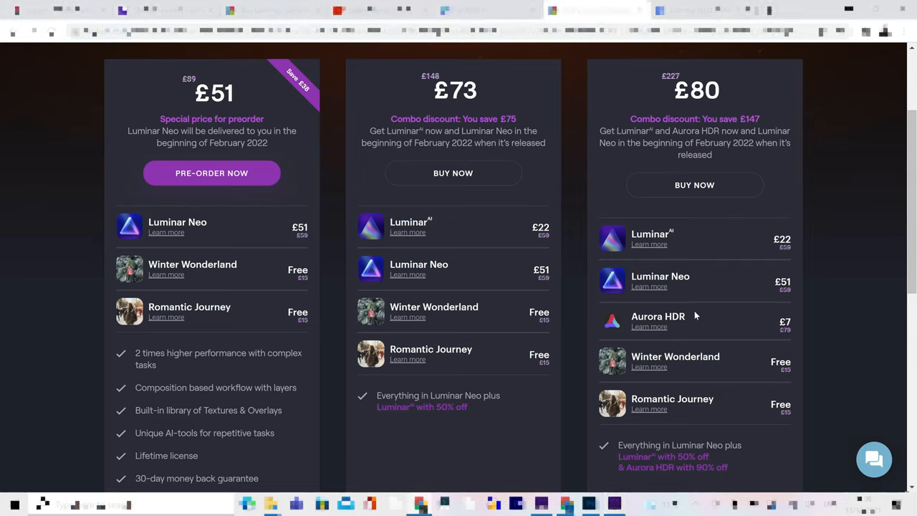
mouse_move(649, 327)
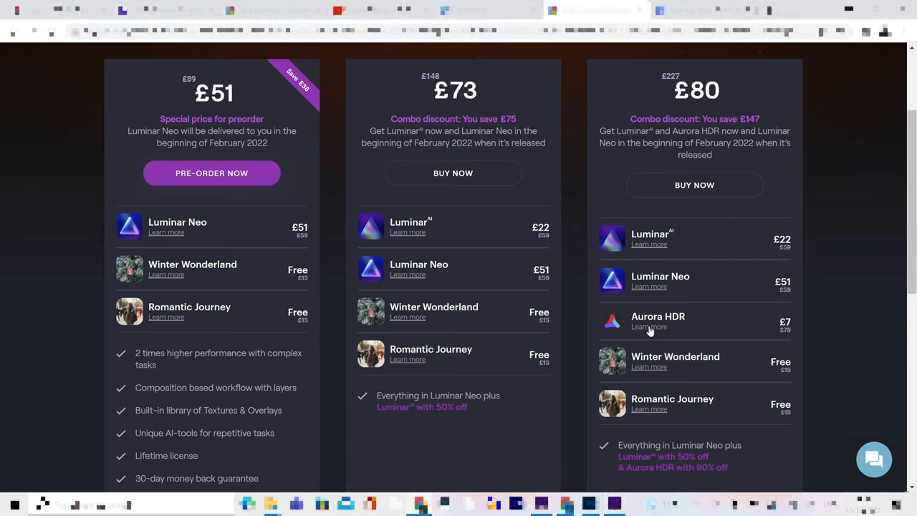
click(648, 327)
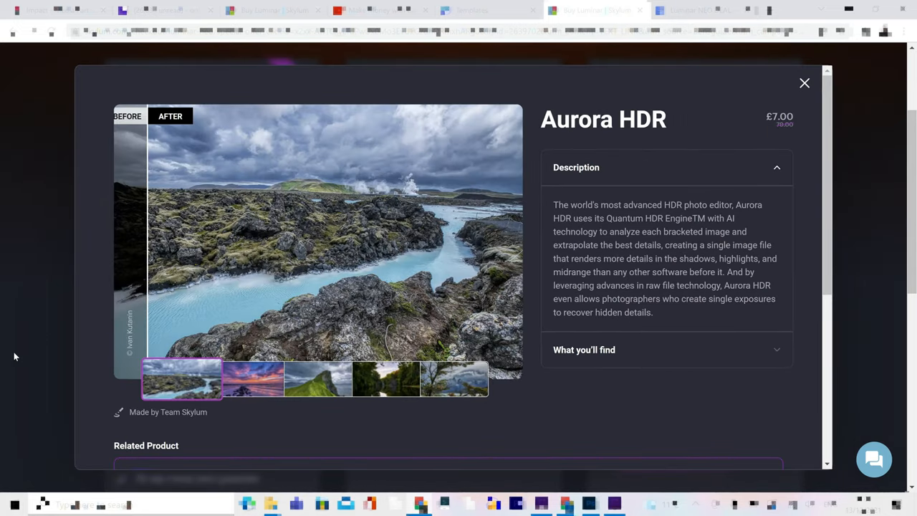
Step: View the Aurora HDR sunset beach and final sample photos, then close the details
click(253, 378)
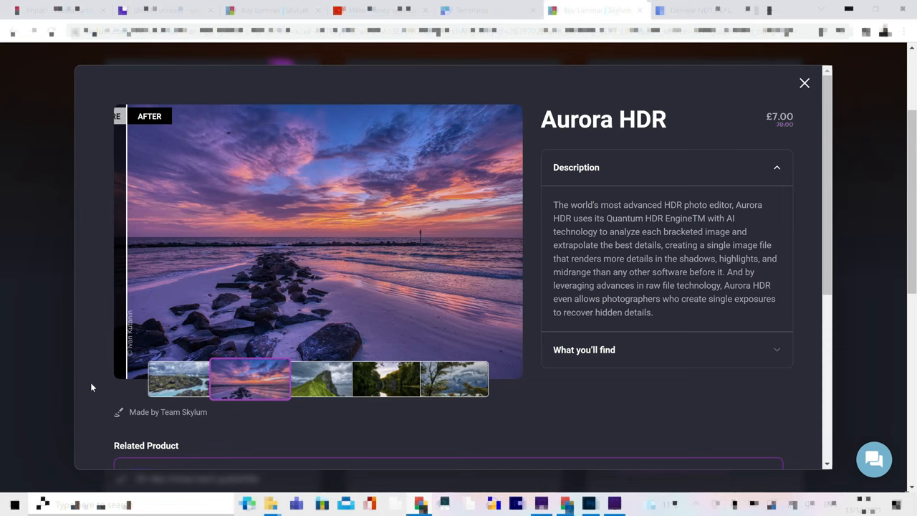
click(453, 378)
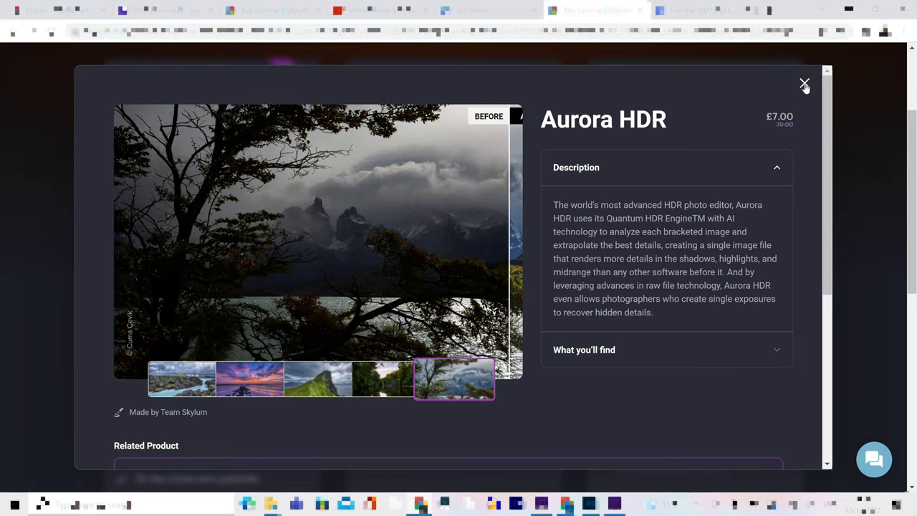
click(804, 83)
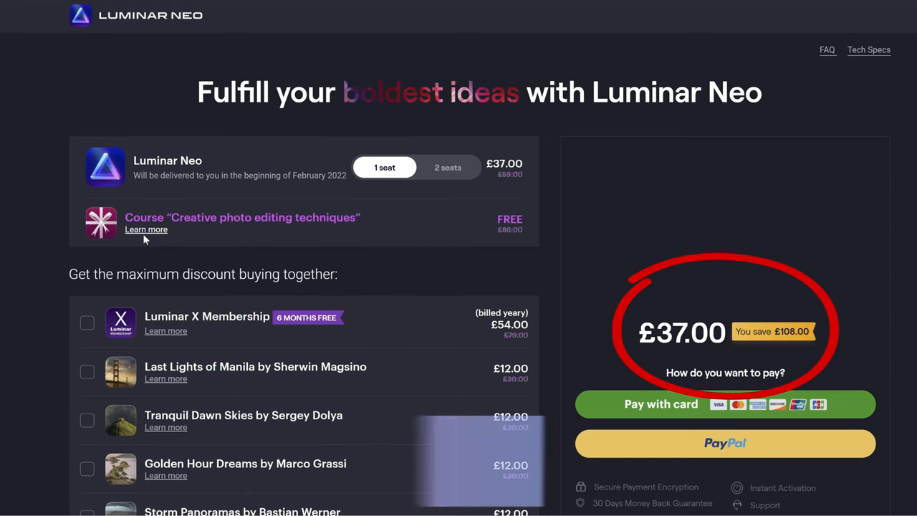
Step: View the free 'Creative photo editing techniques' course details, then return to the £37.00 checkout
click(146, 229)
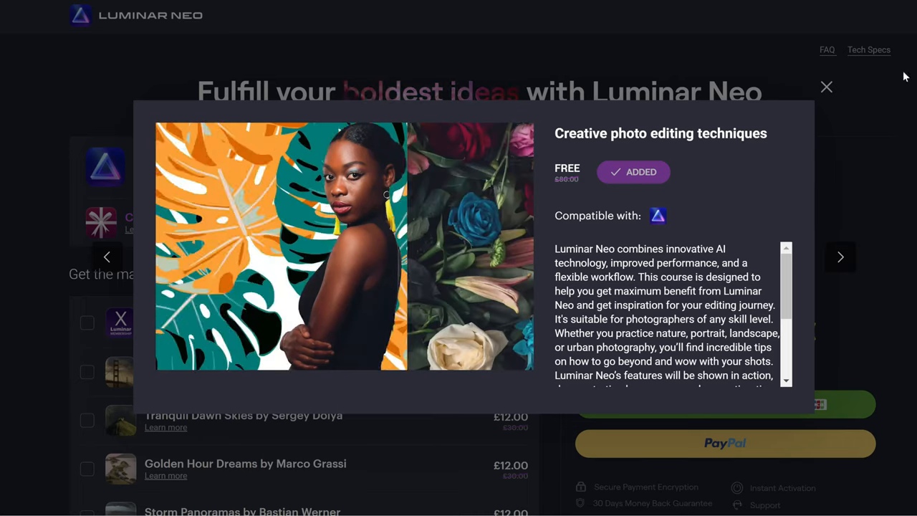
click(826, 88)
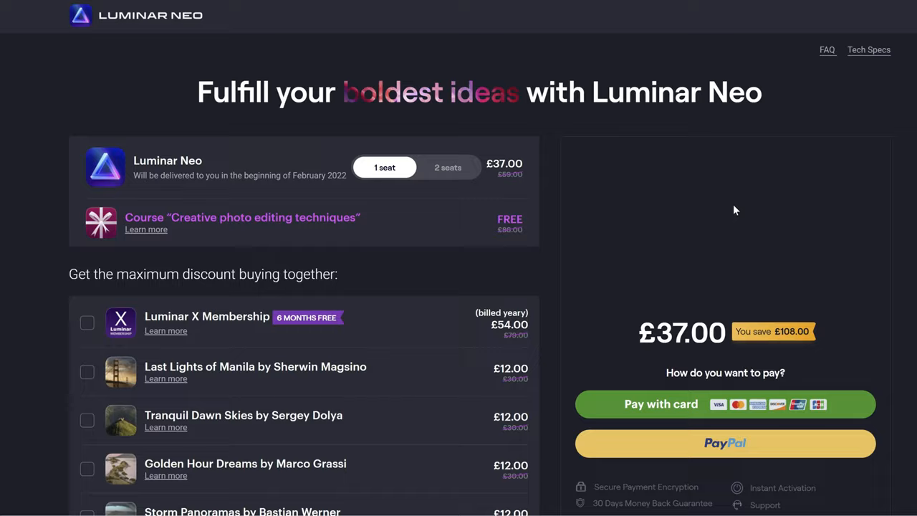